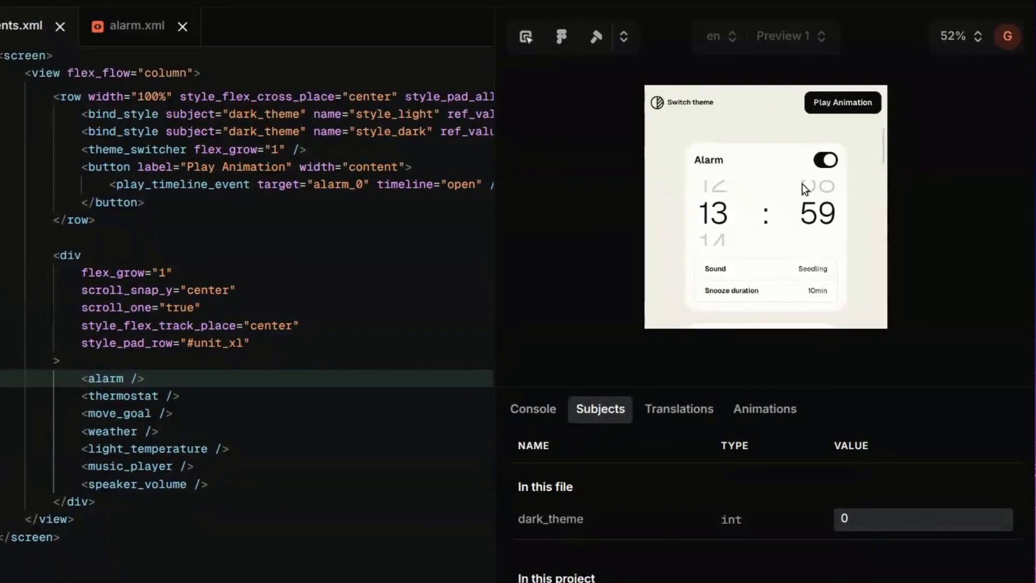
# Play the alarm card's opening animation in the preview
pyautogui.click(843, 103)
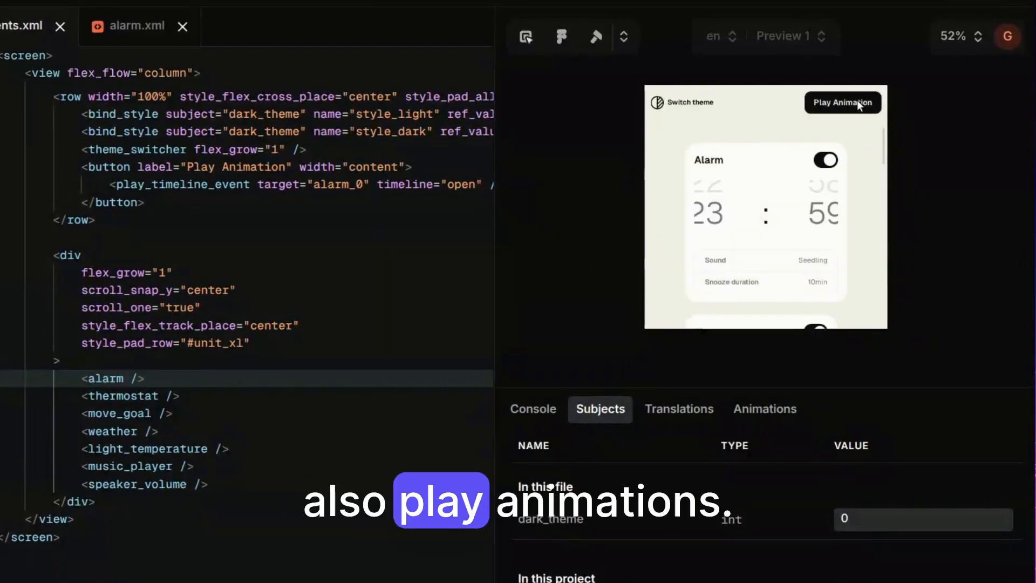
pyautogui.click(843, 103)
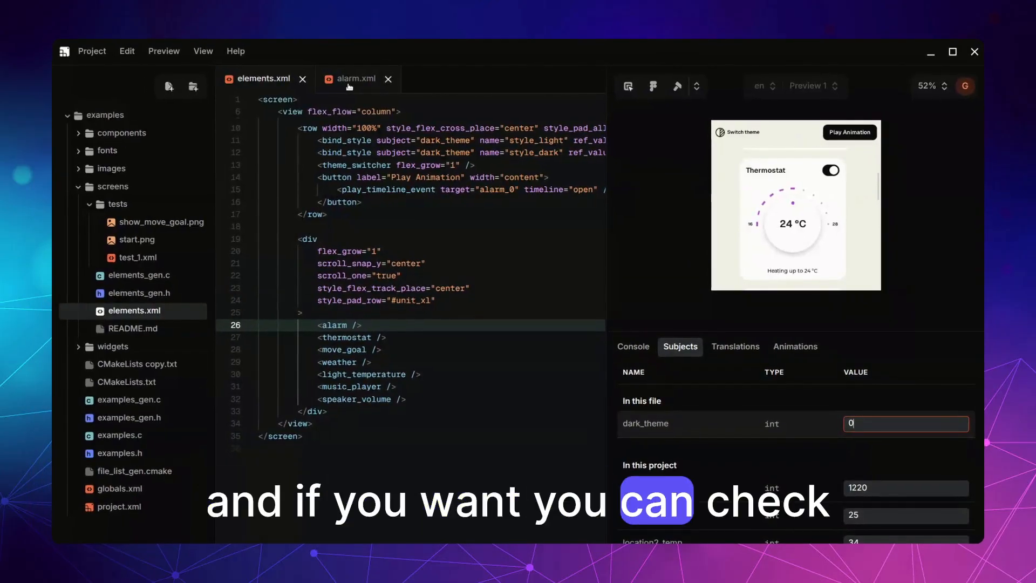
# Switch to the alarm.xml component showing the alarm card at 07:38
pyautogui.click(358, 78)
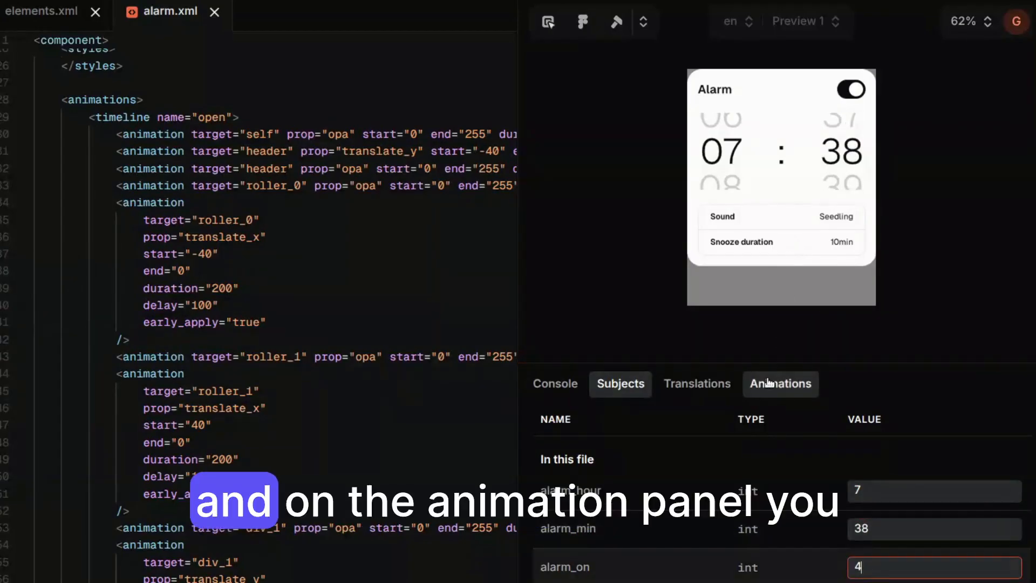
# Show the alarm component's animation timelines in the bottom panel
pyautogui.click(779, 383)
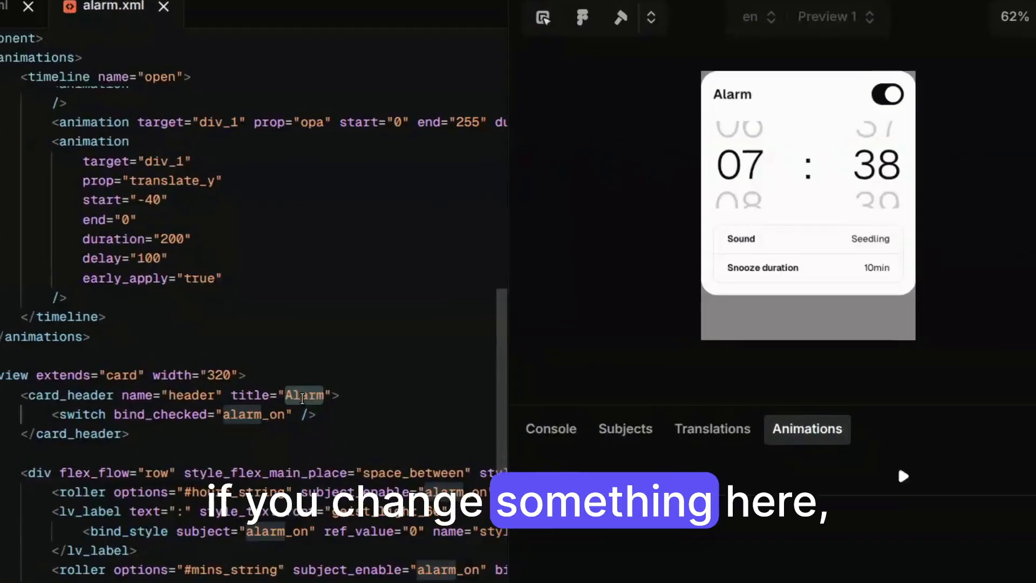
# Change the card_header title from 'Alarm' to 'Hello world'
pyautogui.write('Hello ">')
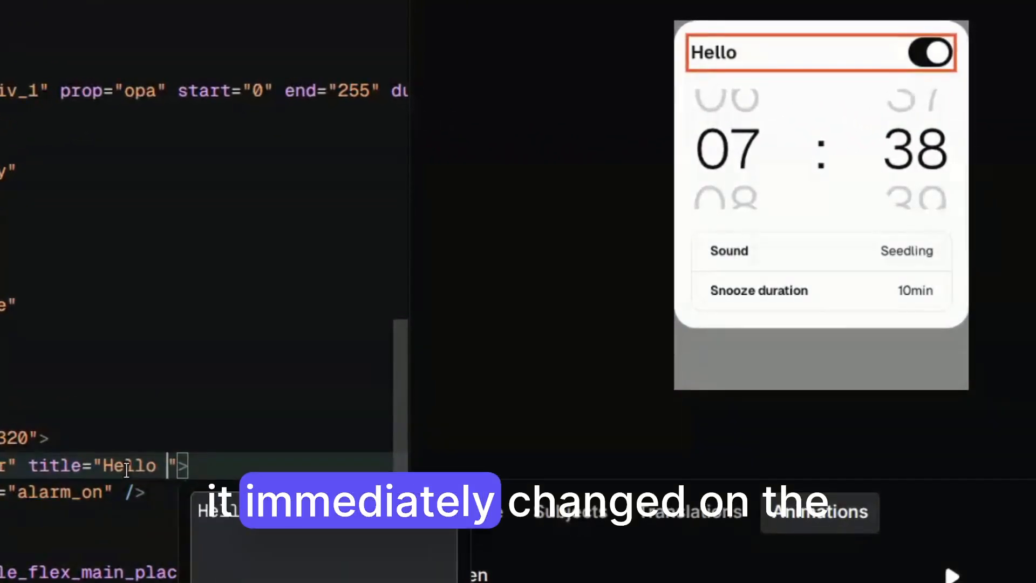
pyautogui.write('world')
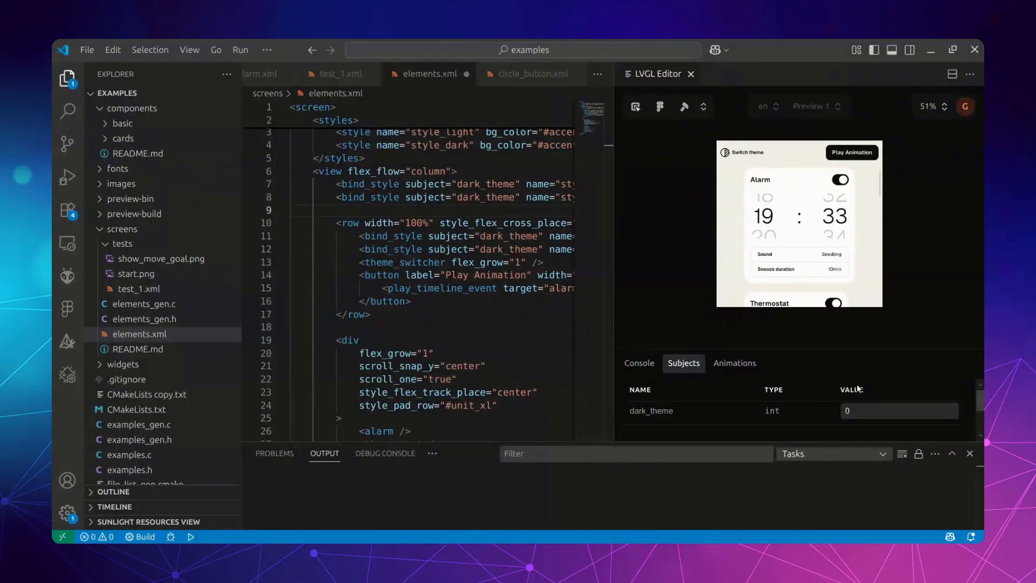
# Begin editing the dark_theme subject value, currently 0
pyautogui.click(899, 411)
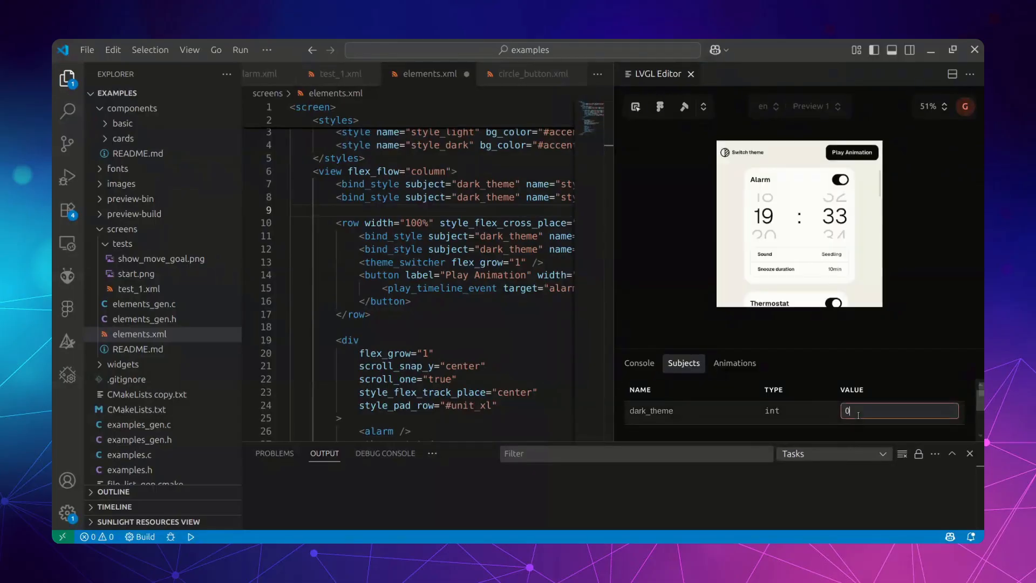